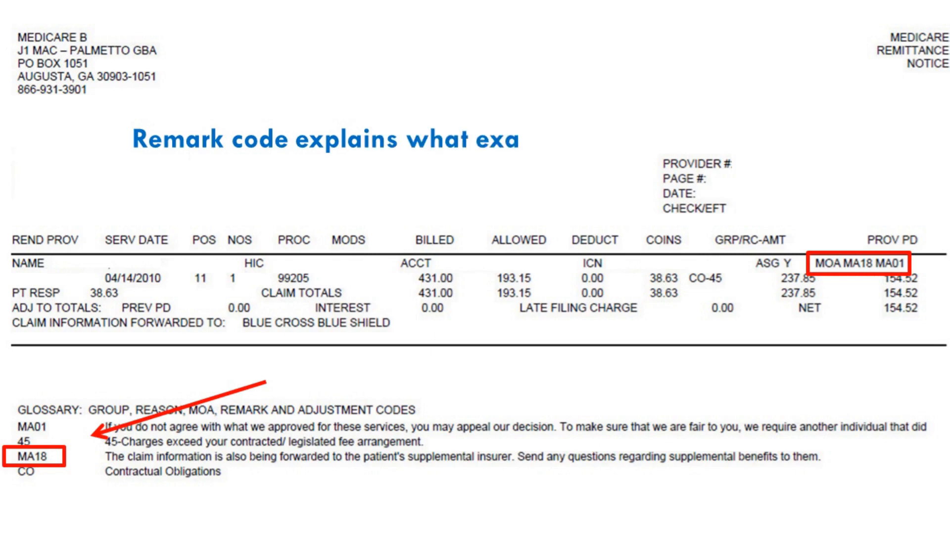
pyautogui.write('ct information is neede')
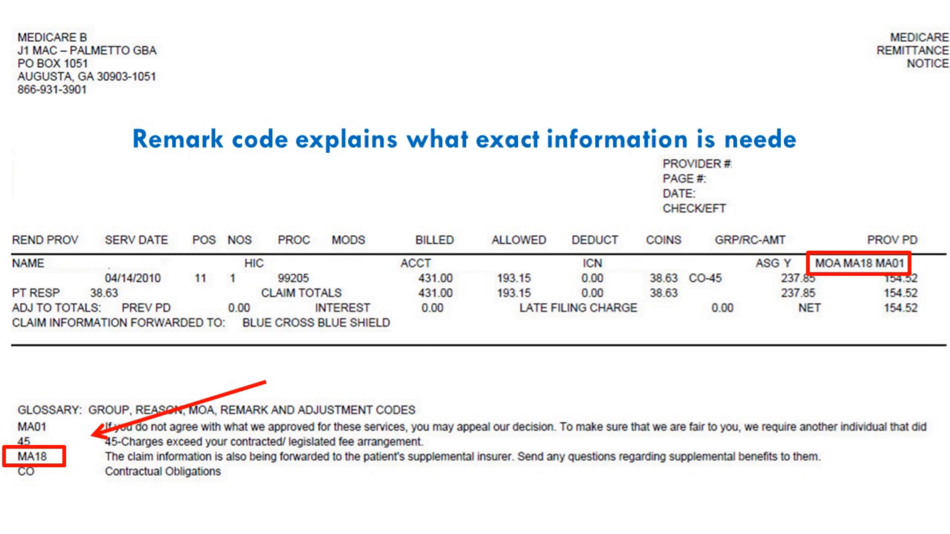